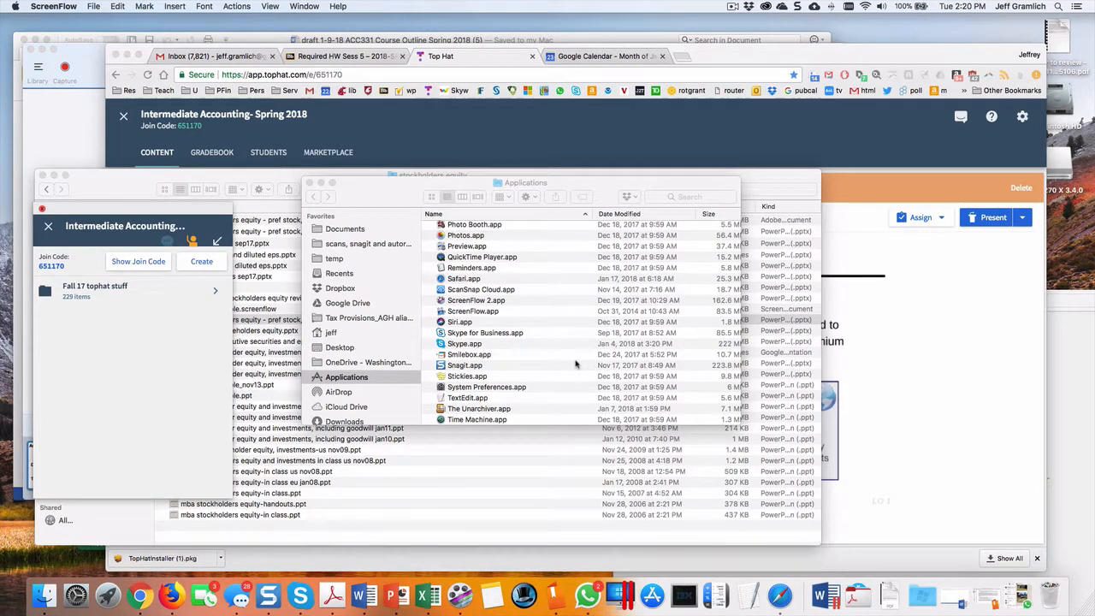
pyautogui.moveTo(927, 352)
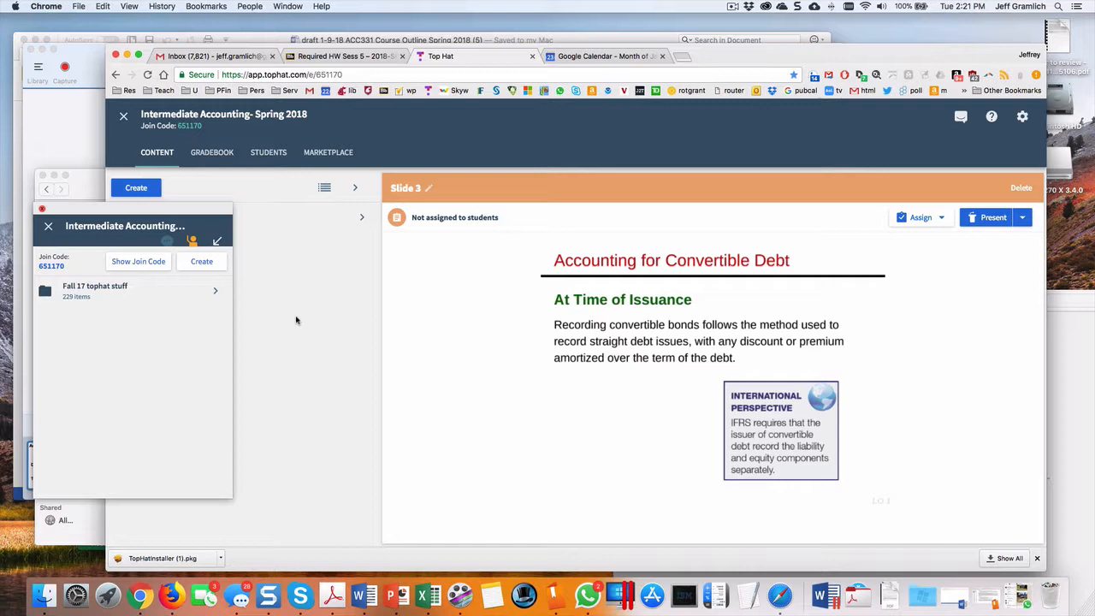
pyautogui.moveTo(150, 213)
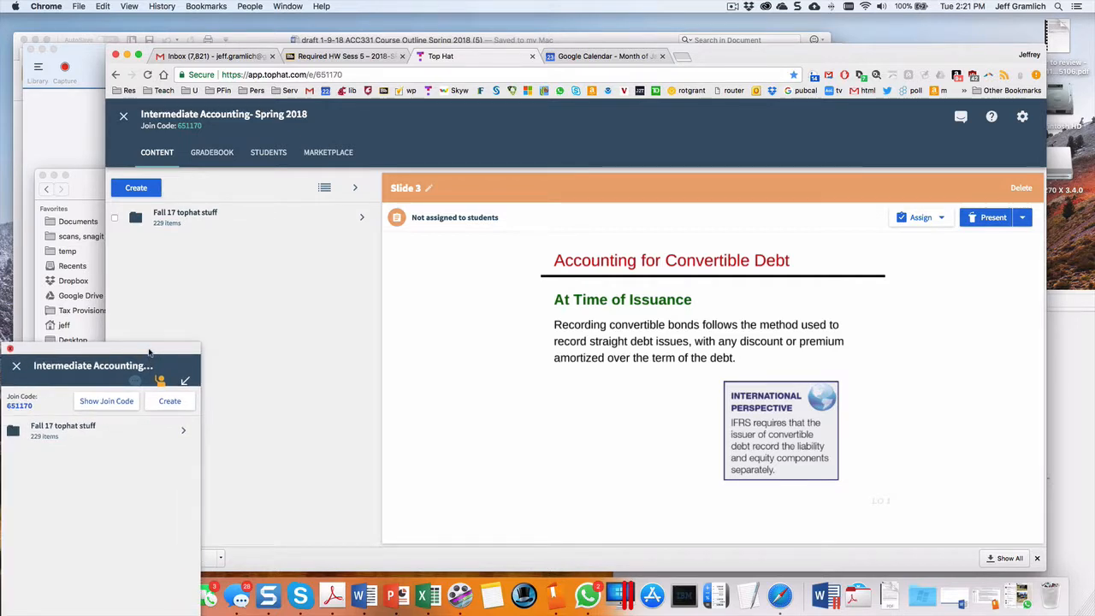
pyautogui.moveTo(212, 335)
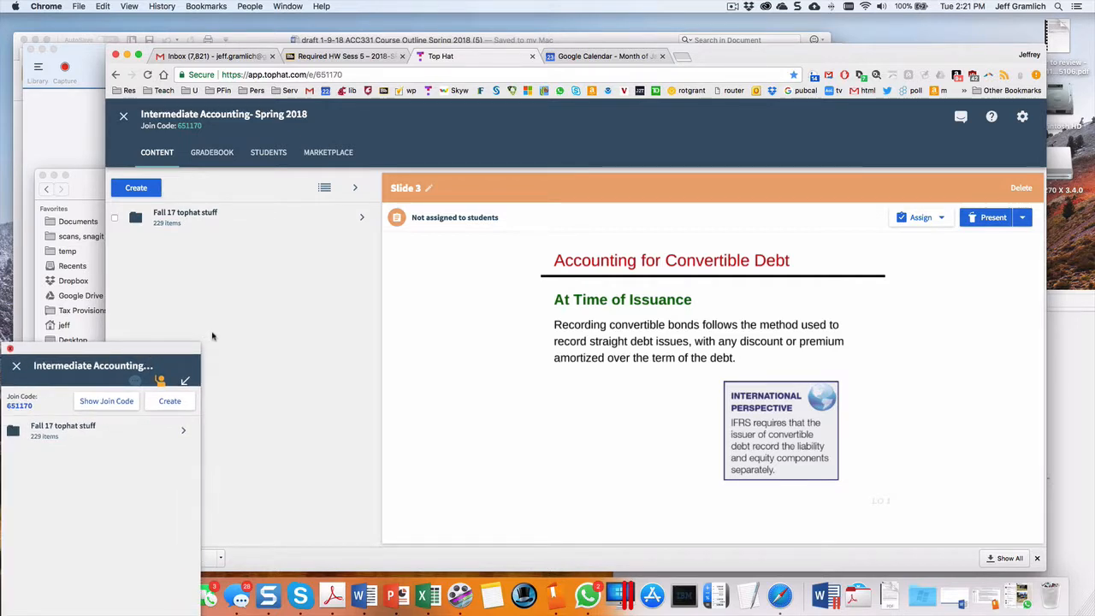
pyautogui.moveTo(253, 337)
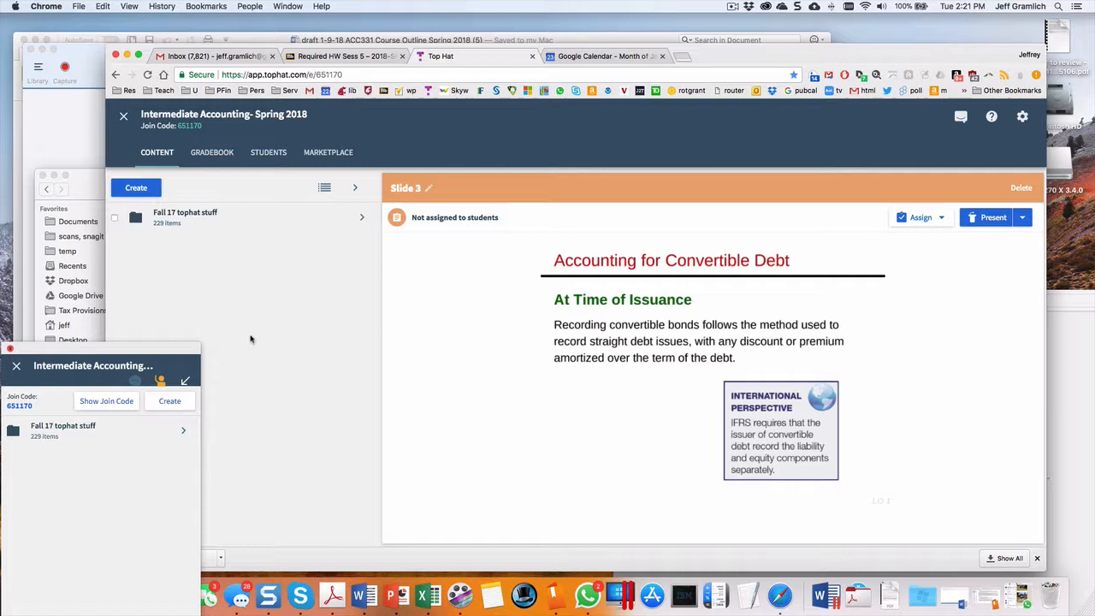
pyautogui.moveTo(195, 186)
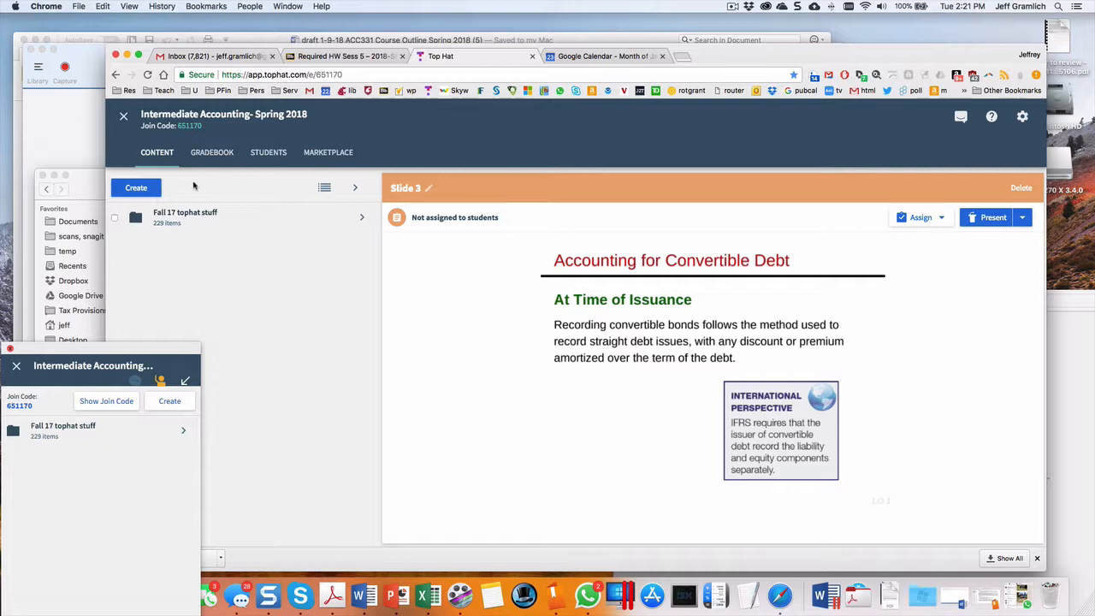
# Start a new Multiple Choice question from the Create menu in course content
pyautogui.moveTo(93, 366); pyautogui.dragTo(104, 342)
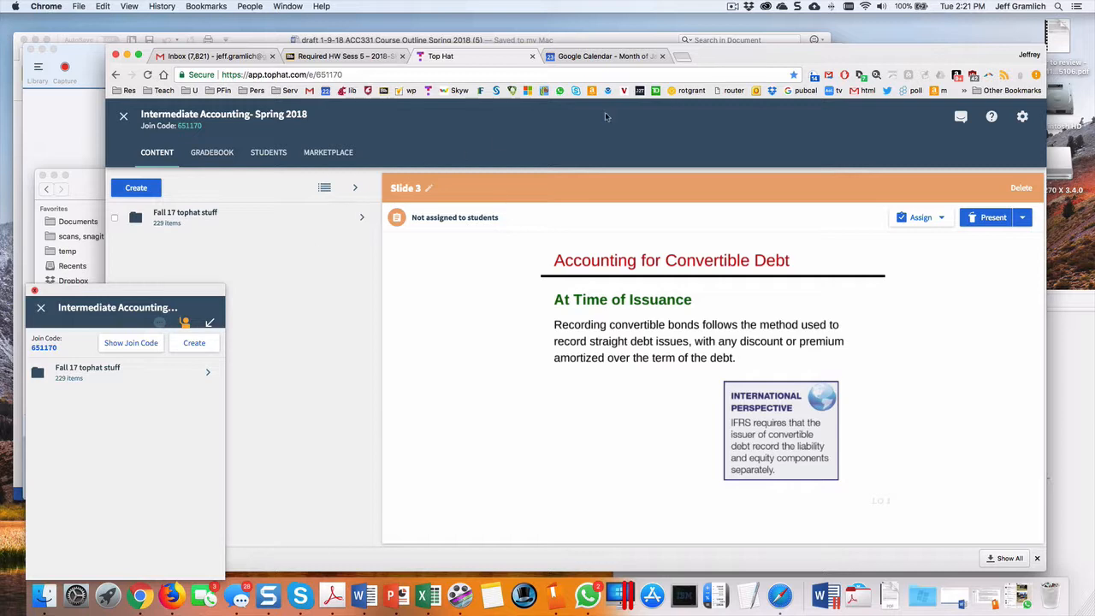
pyautogui.moveTo(972, 116)
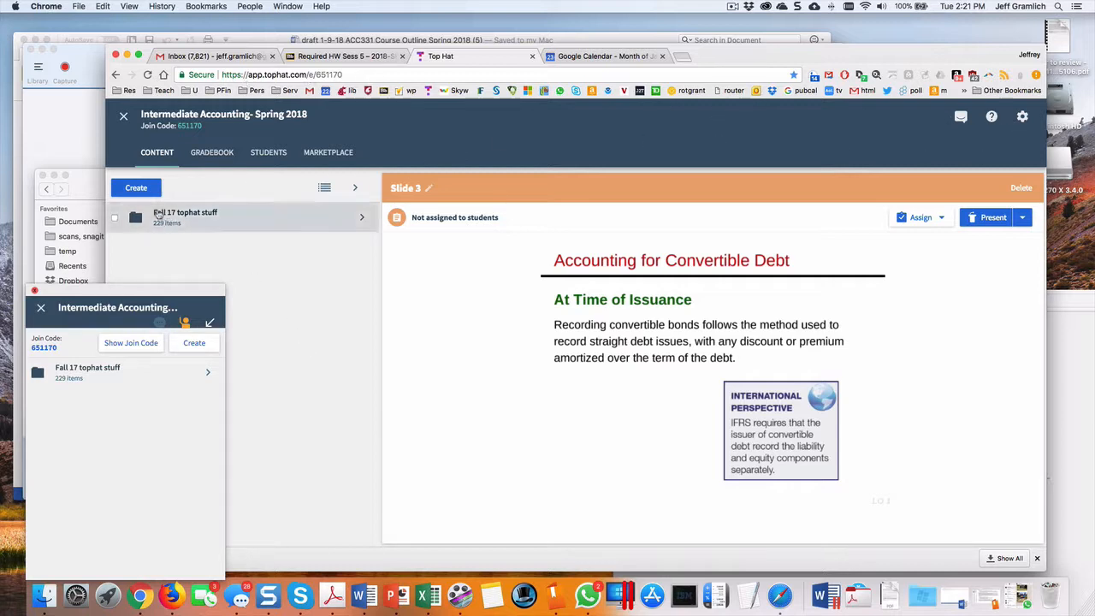
pyautogui.click(135, 186)
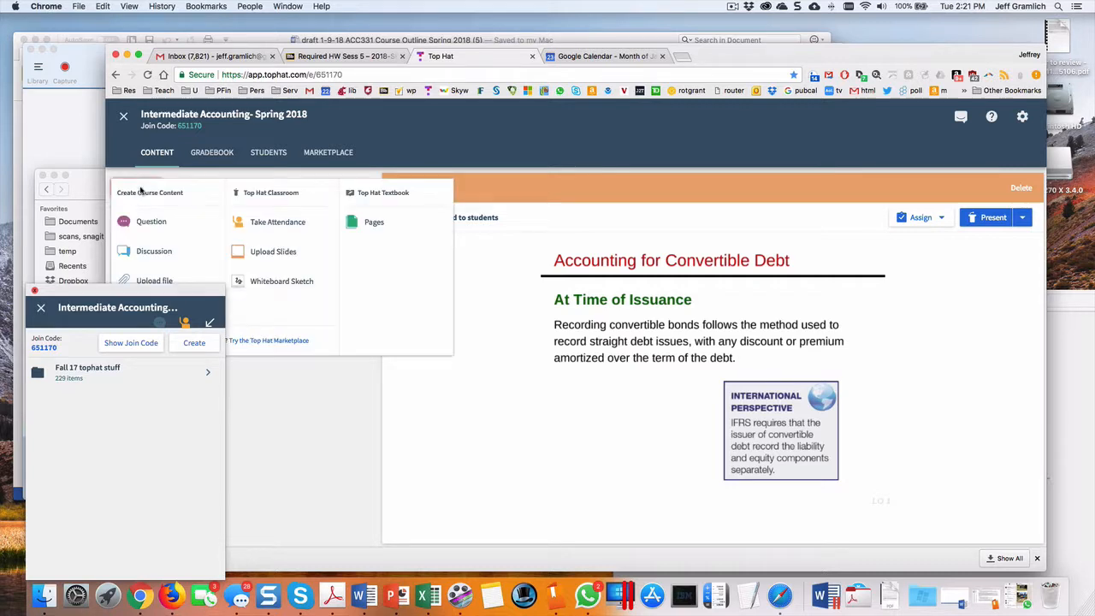
pyautogui.click(151, 222)
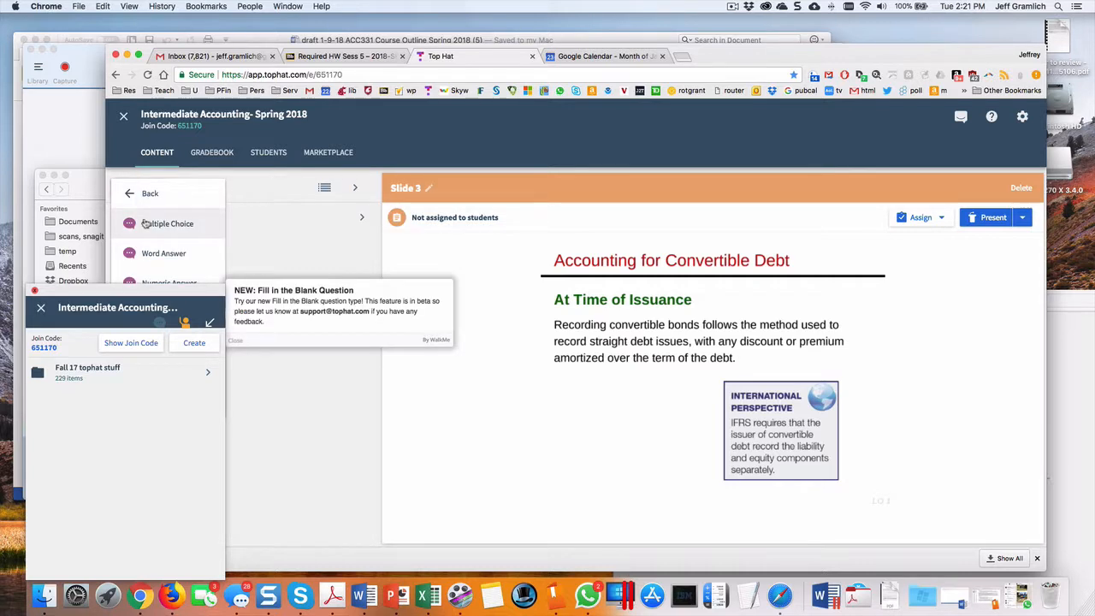
pyautogui.click(167, 223)
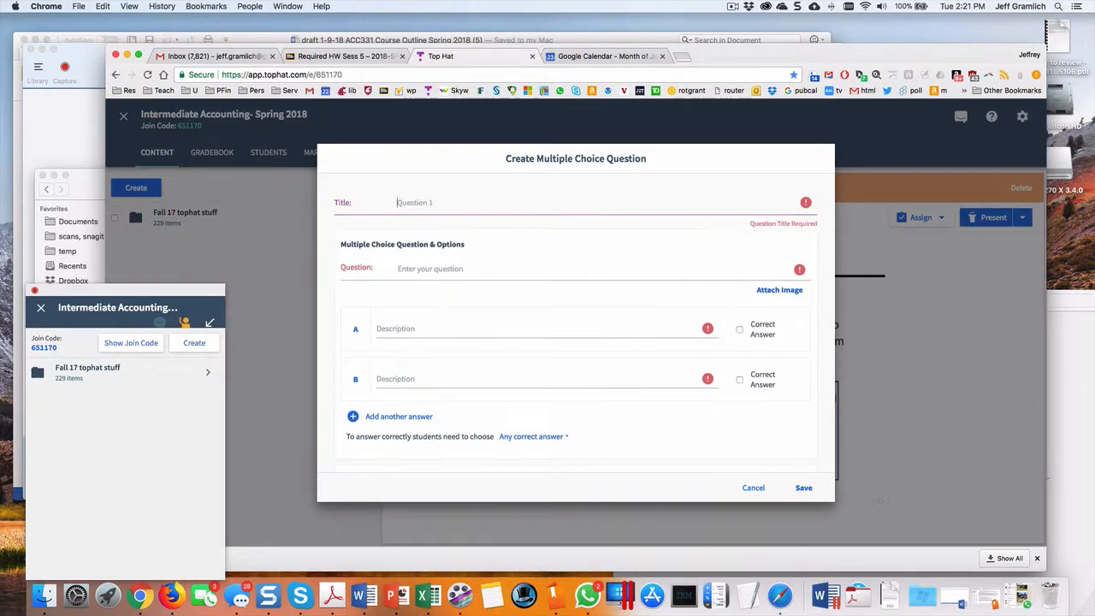
# Title the question 'Color' and ask "What is your favorite color?"
pyautogui.write('Color')
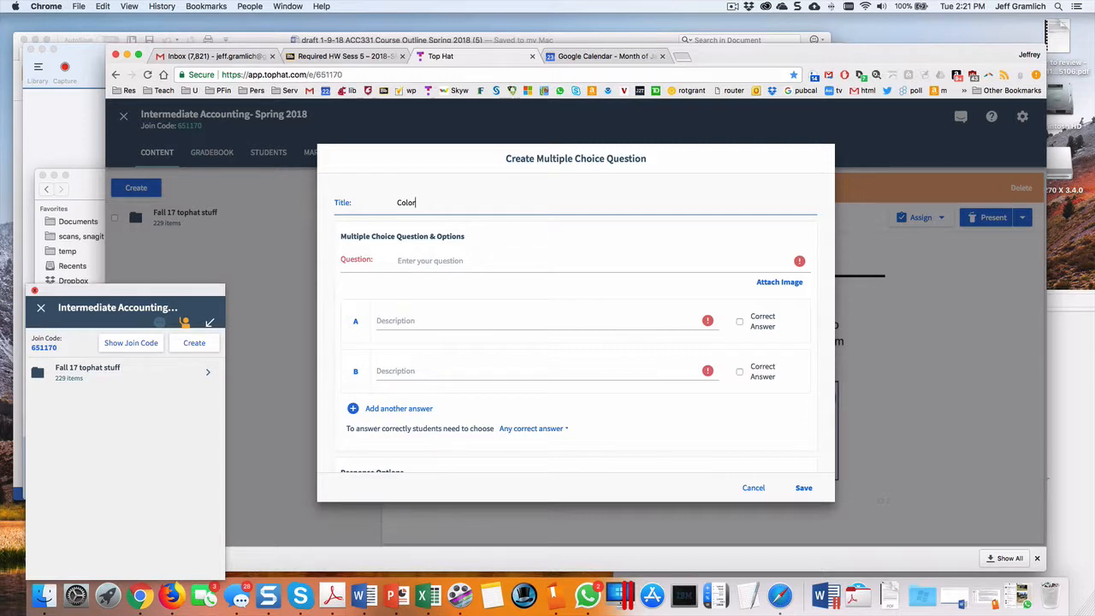
pyautogui.write('What is')
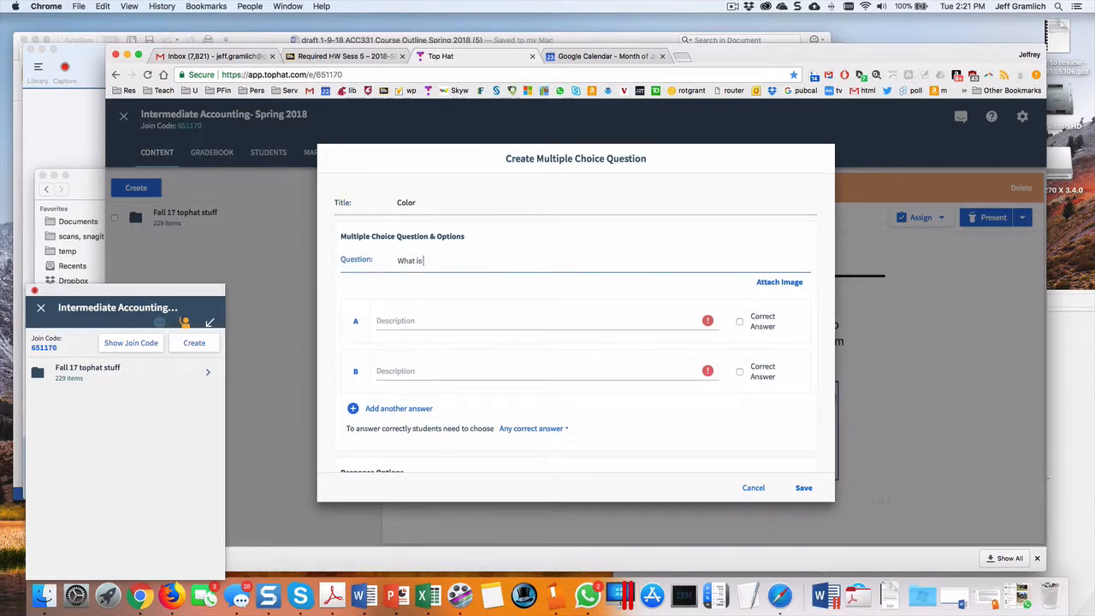
pyautogui.write('your favorite color?')
pyautogui.click(545, 320)
pyautogui.write('G')
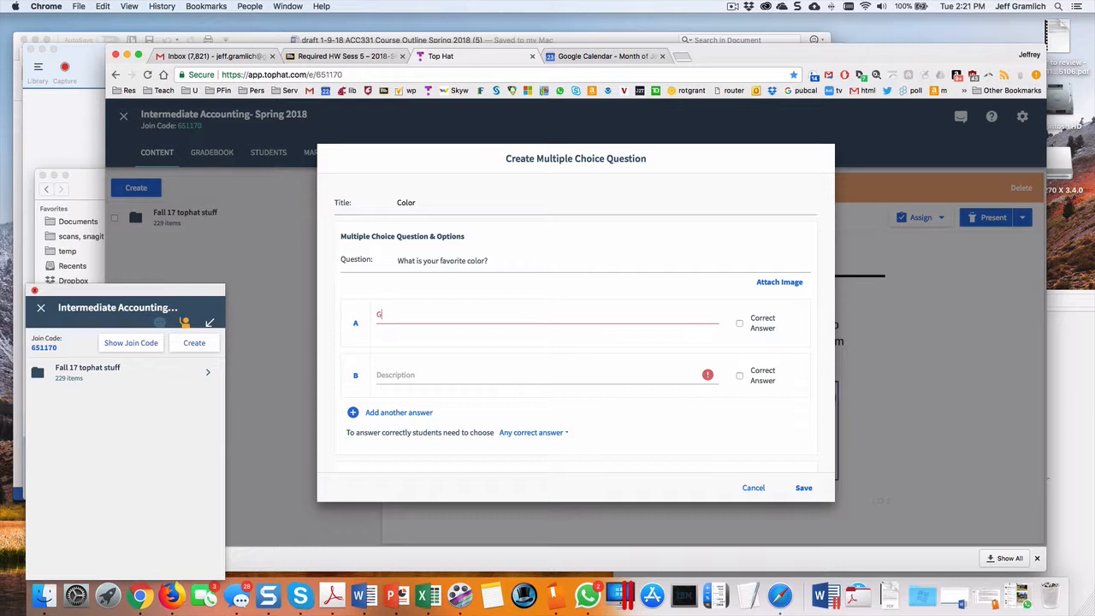
# Add answers Green, Blue and Yello, mark Blue correct, and save the question
pyautogui.write('reen')
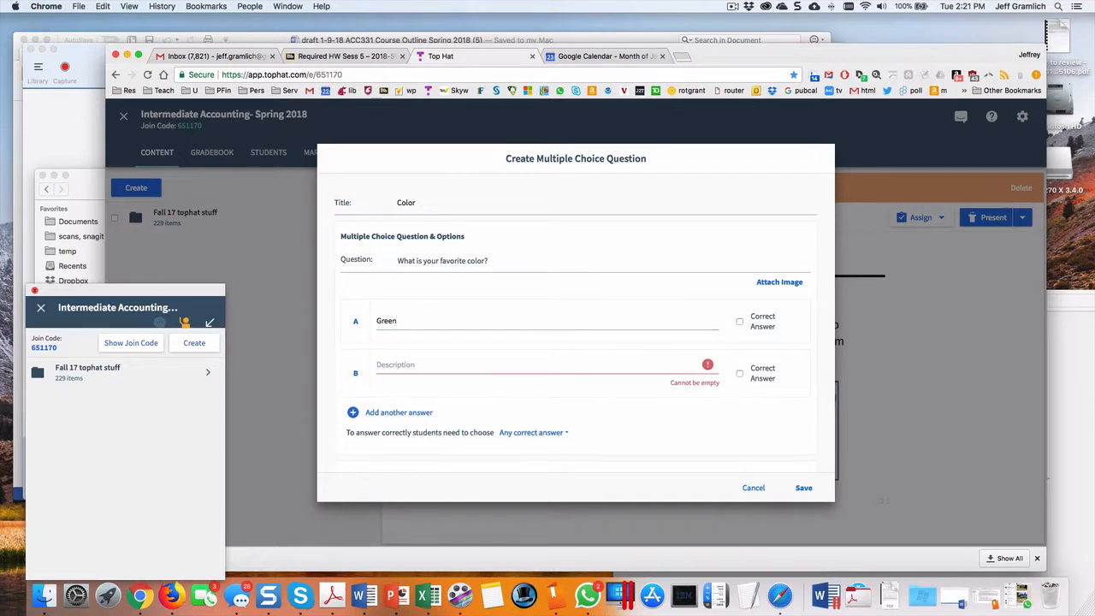
pyautogui.write('Blue')
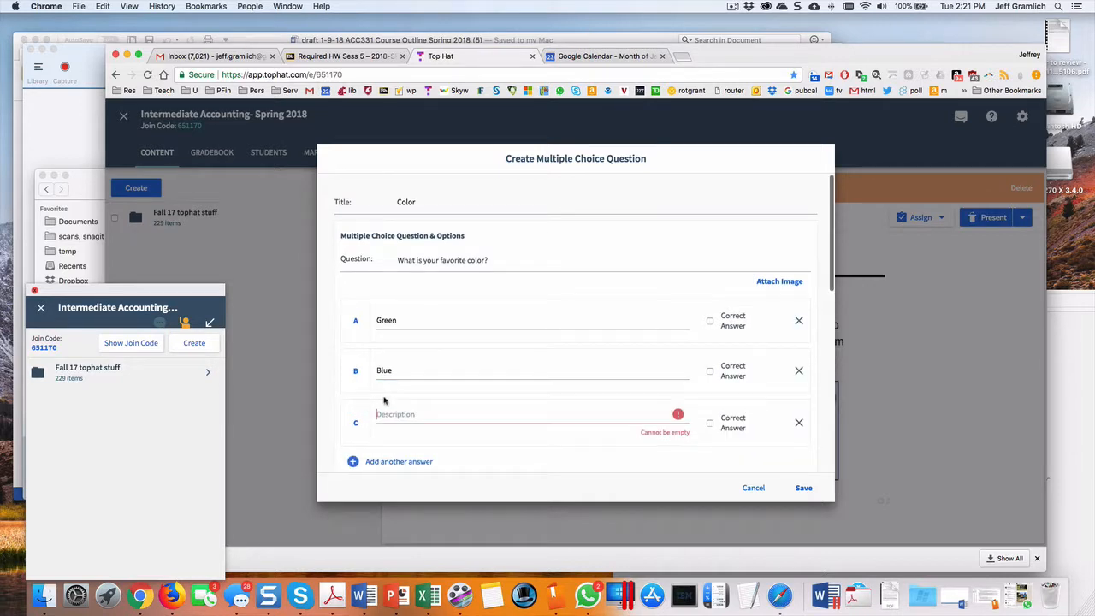
pyautogui.write('Yell')
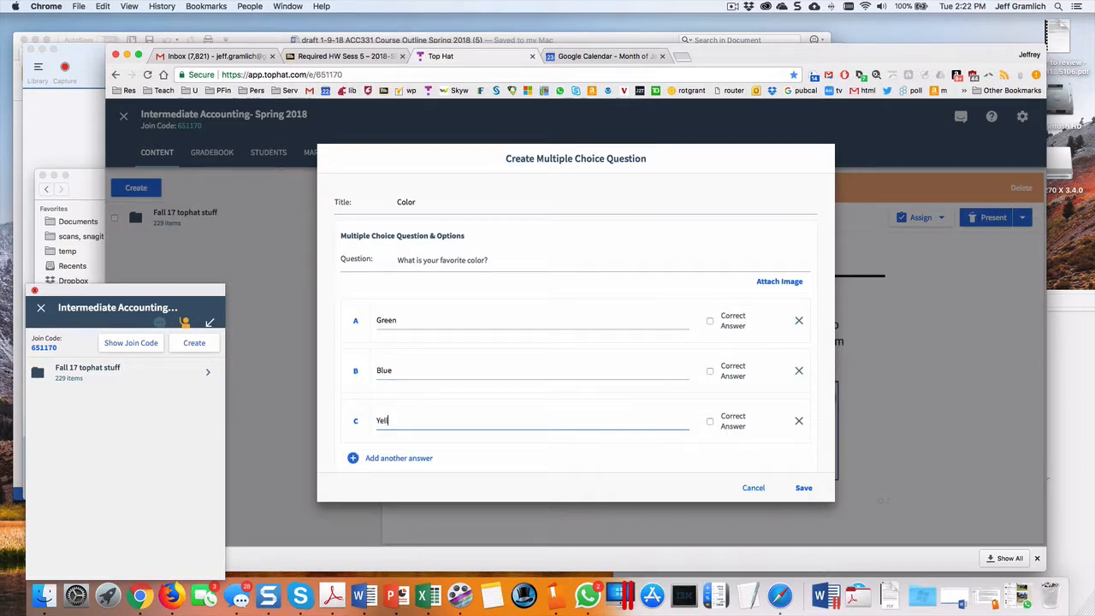
pyautogui.write('lo')
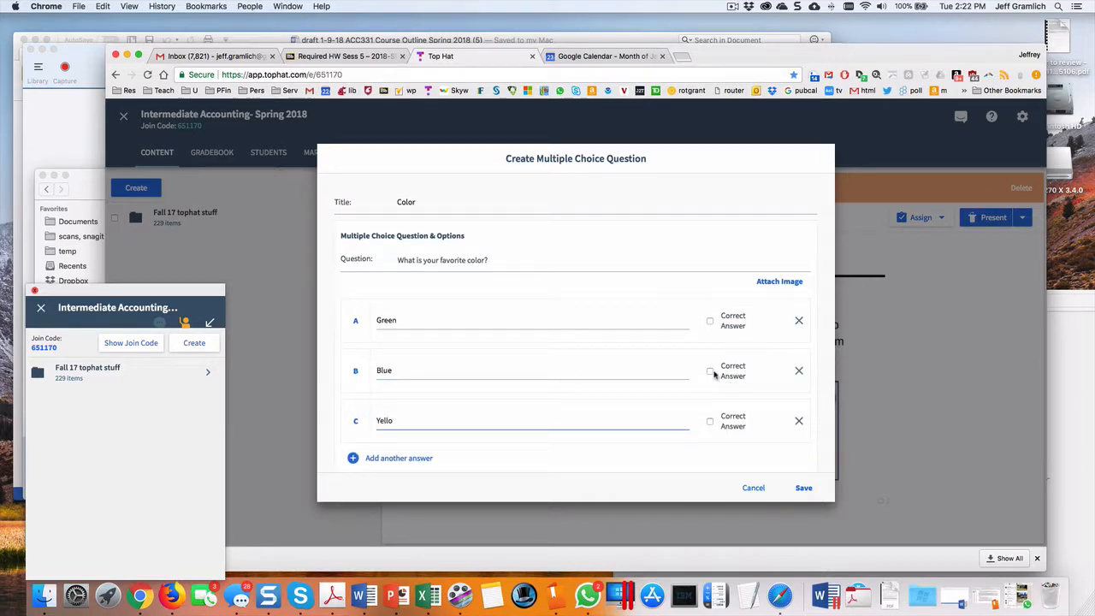
pyautogui.click(709, 370)
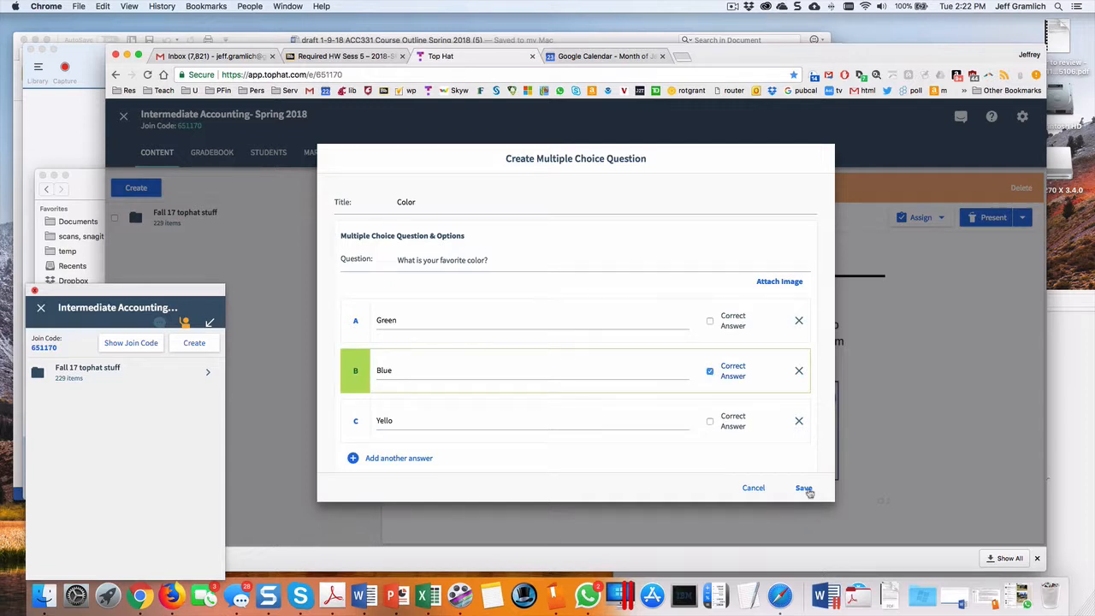
pyautogui.click(804, 488)
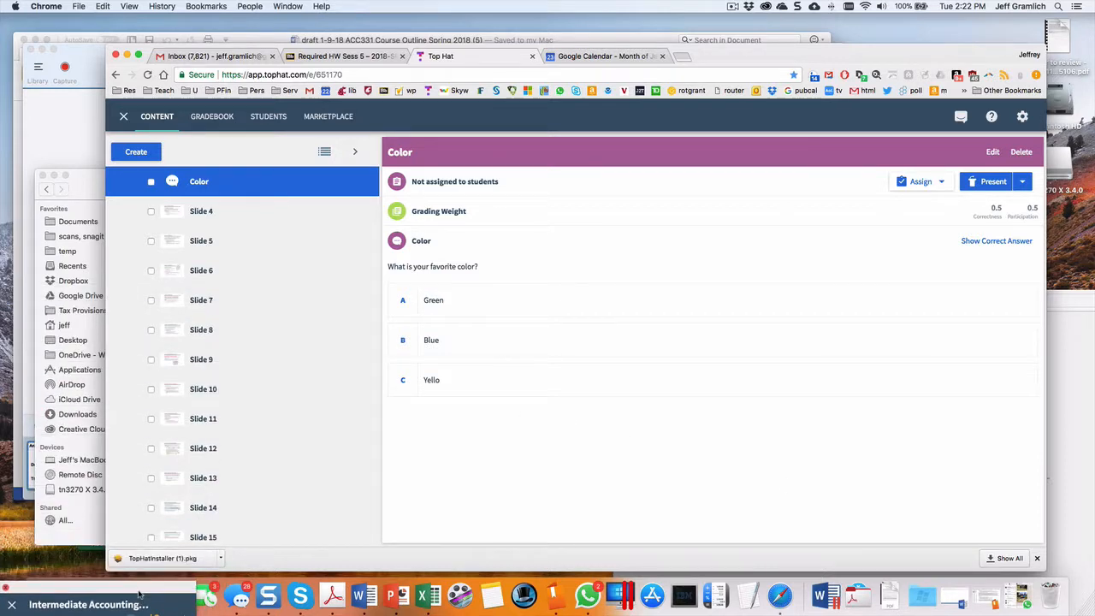
# Select the saved Color question's checkbox in the content list for moving
pyautogui.click(202, 210)
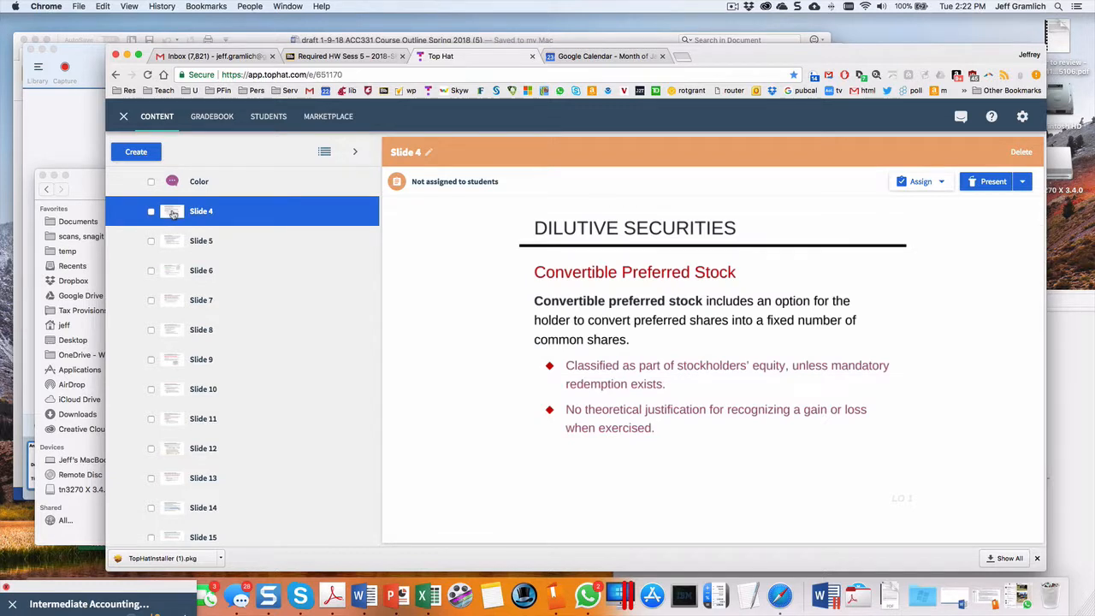
pyautogui.click(199, 181)
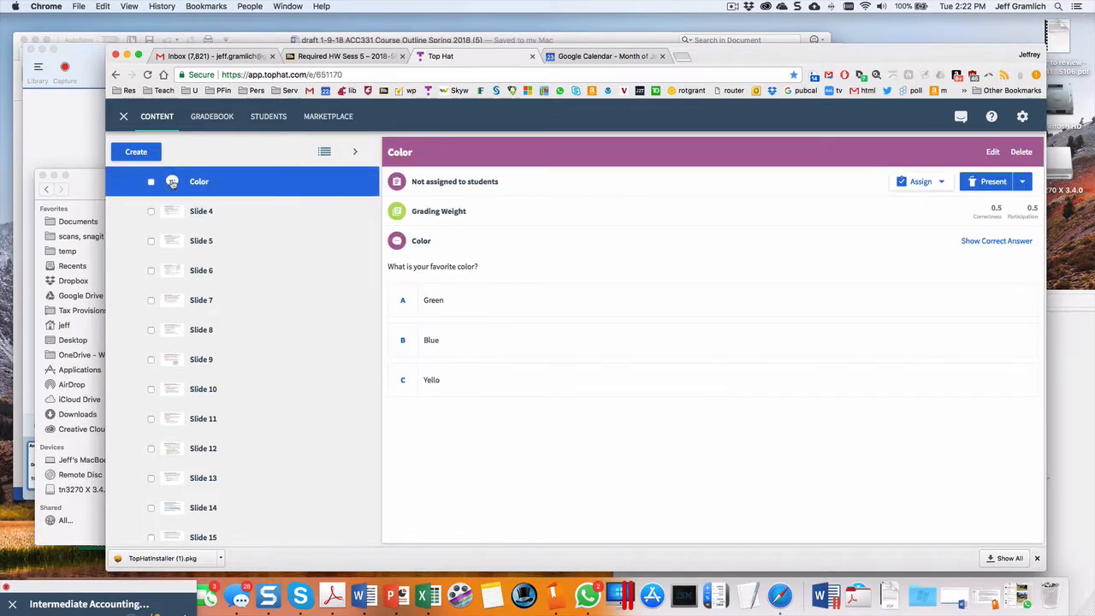
pyautogui.click(150, 181)
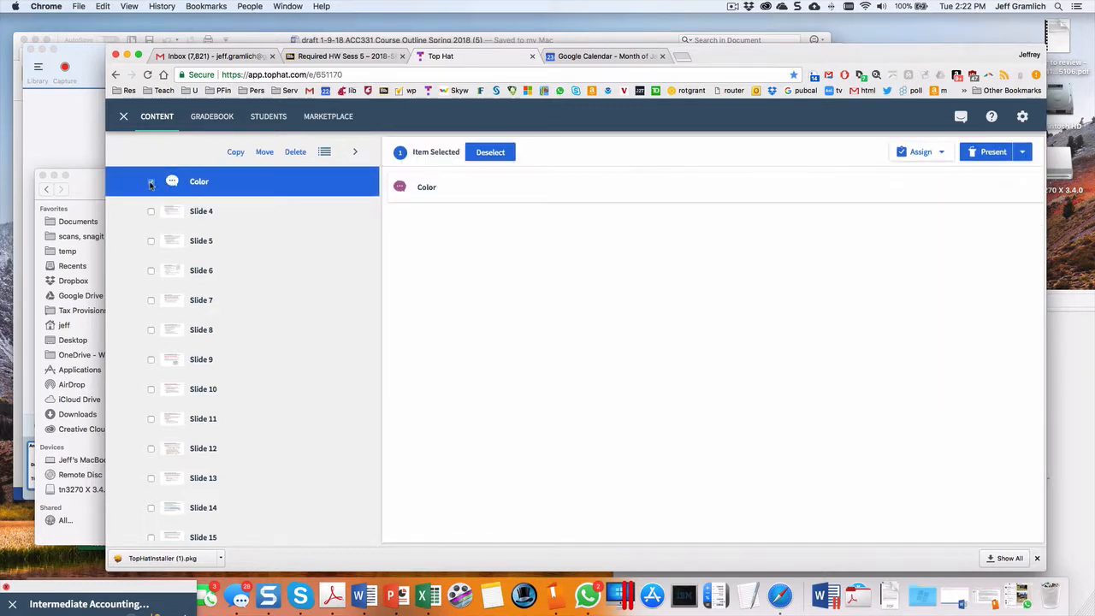
# Move the Color question to the bottom of Content, below the Fall 17 folder
pyautogui.click(263, 150)
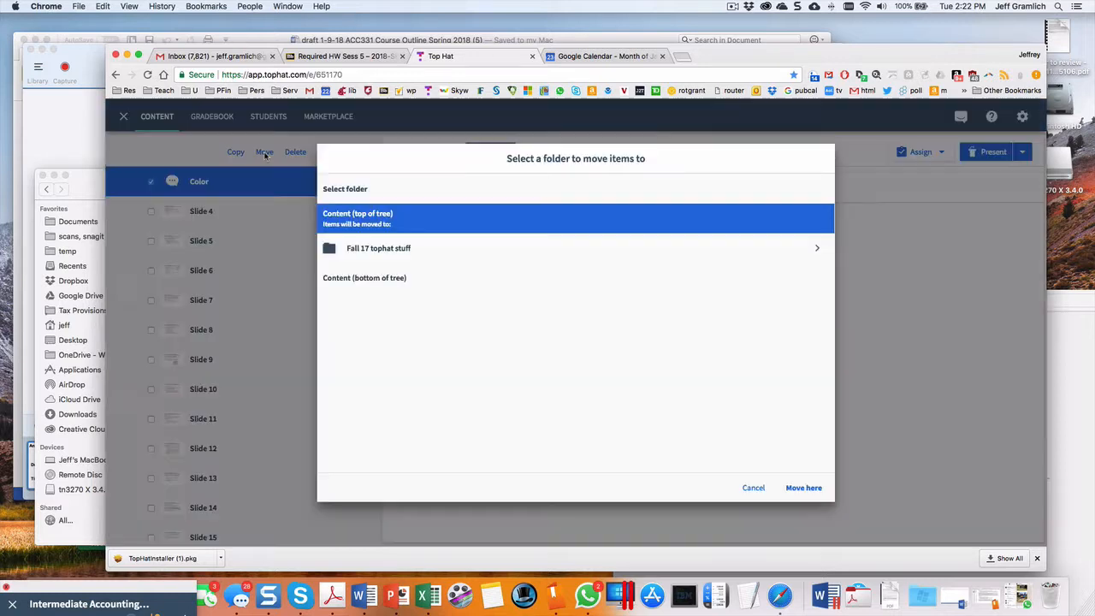
pyautogui.moveTo(365, 277)
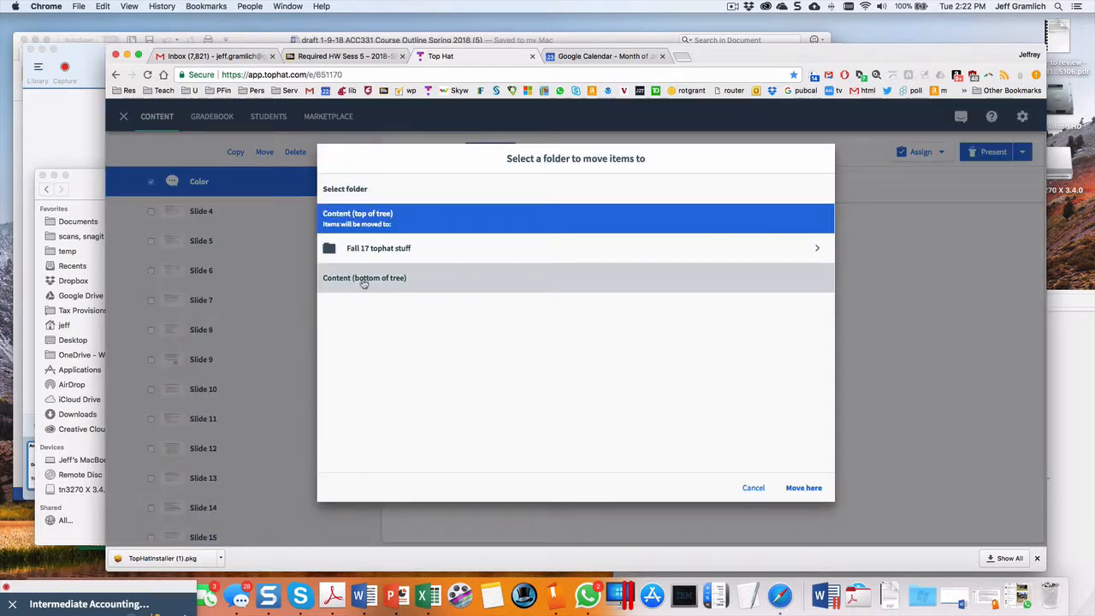
pyautogui.click(365, 277)
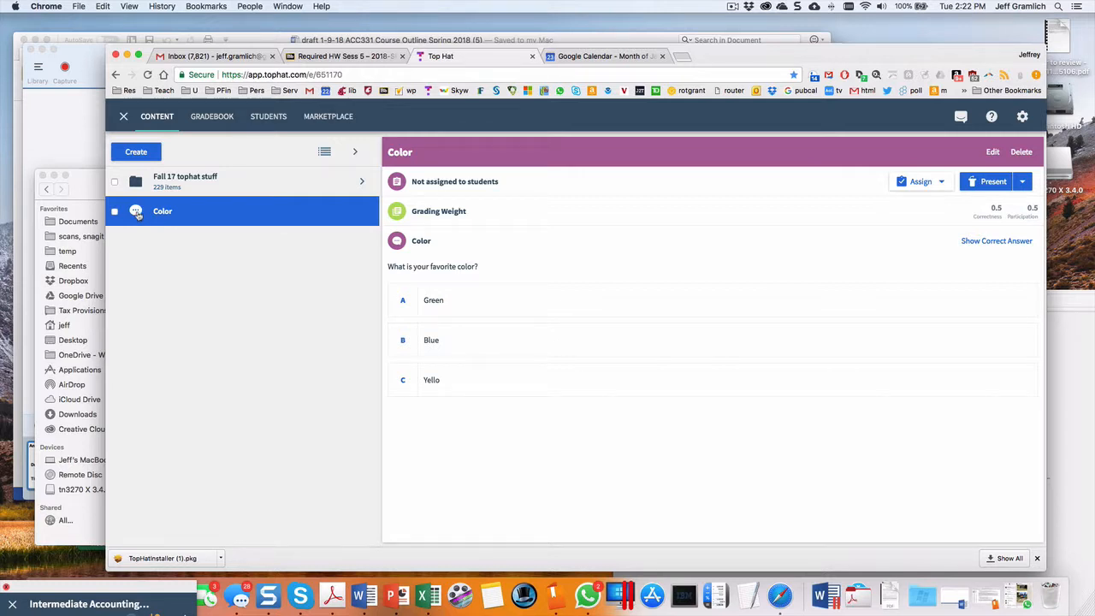
pyautogui.moveTo(108, 595)
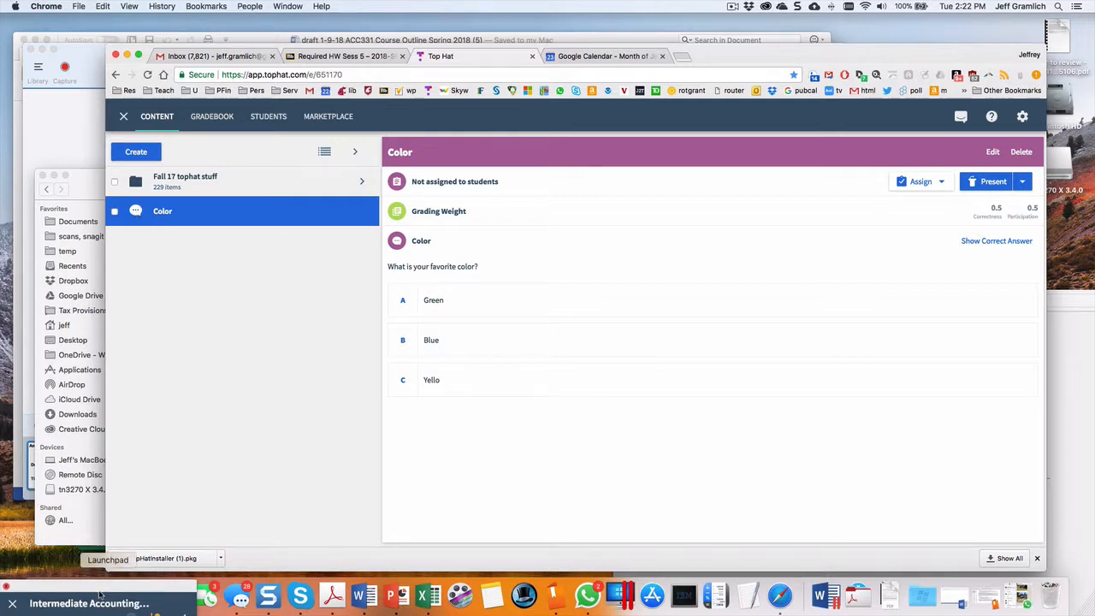
# Present the Color question full-screen from the Top Hat course window
pyautogui.click(89, 603)
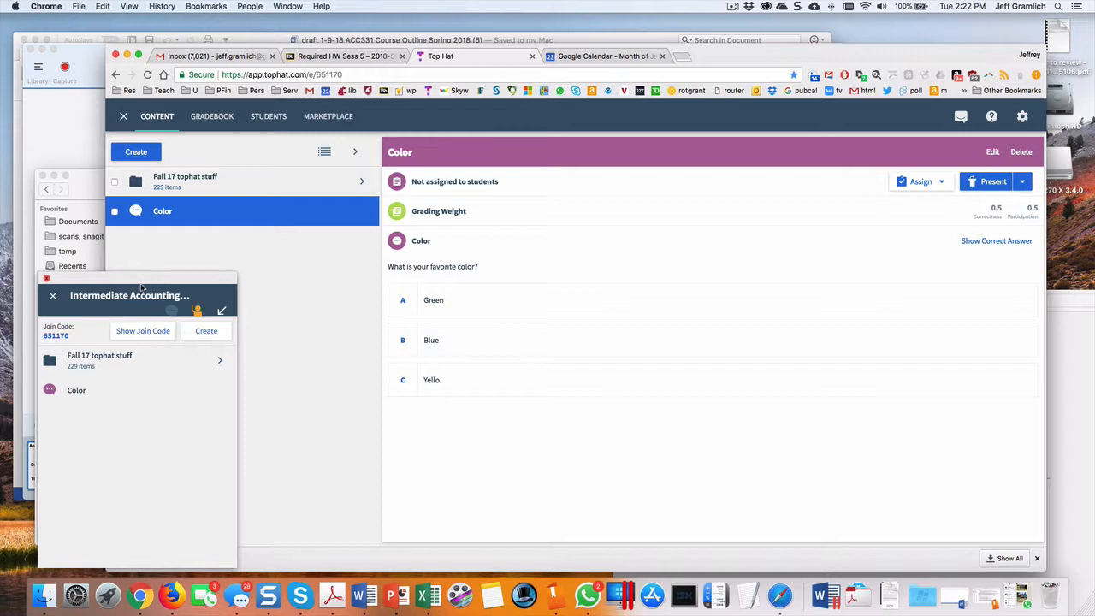
pyautogui.moveTo(79, 393)
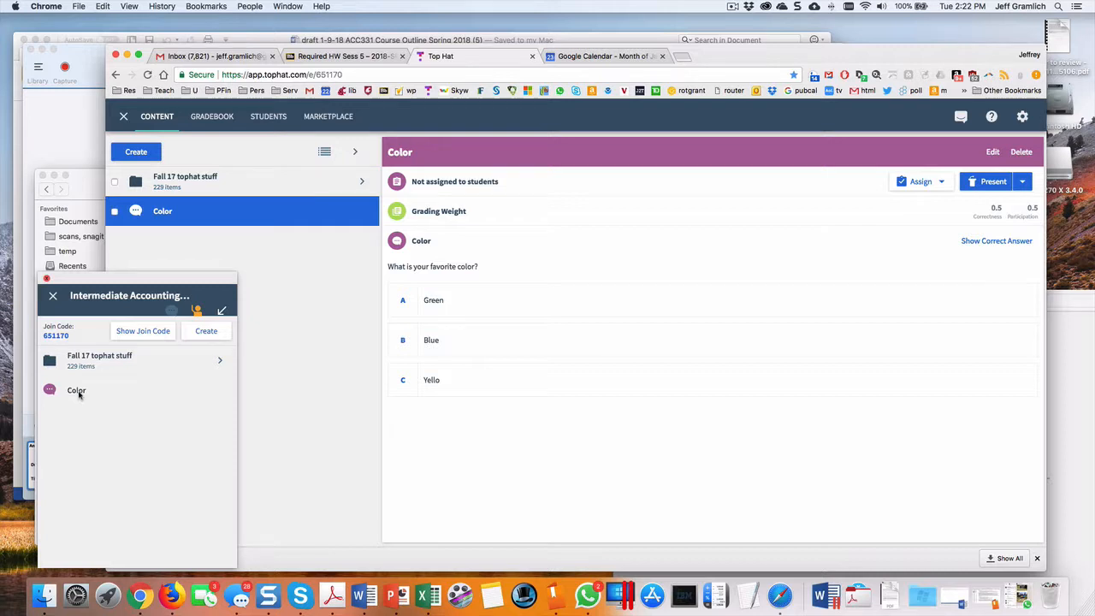
pyautogui.moveTo(75, 390)
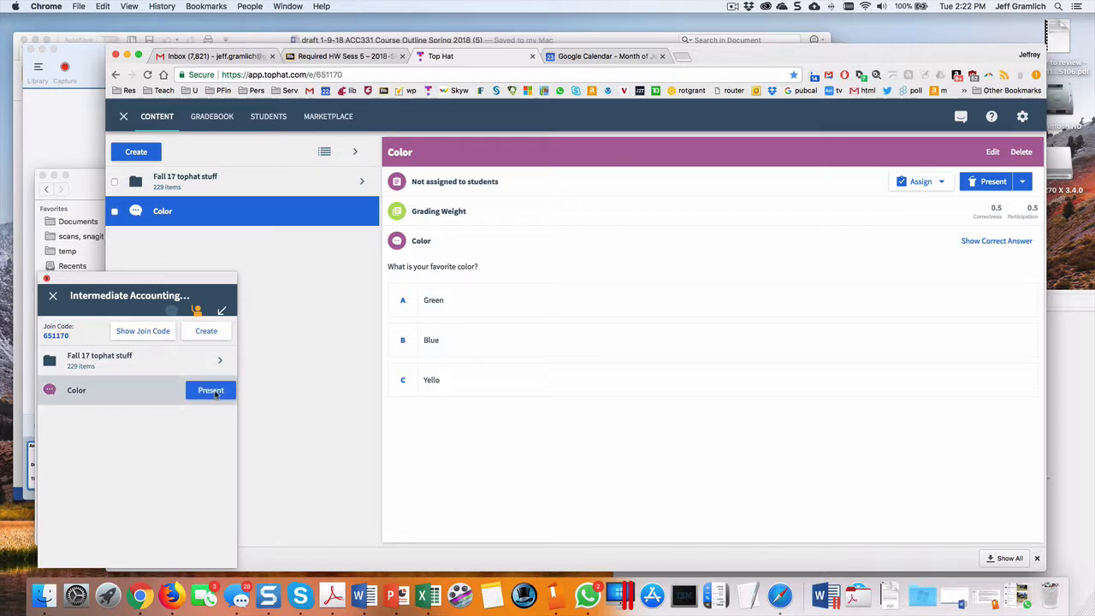
pyautogui.click(210, 390)
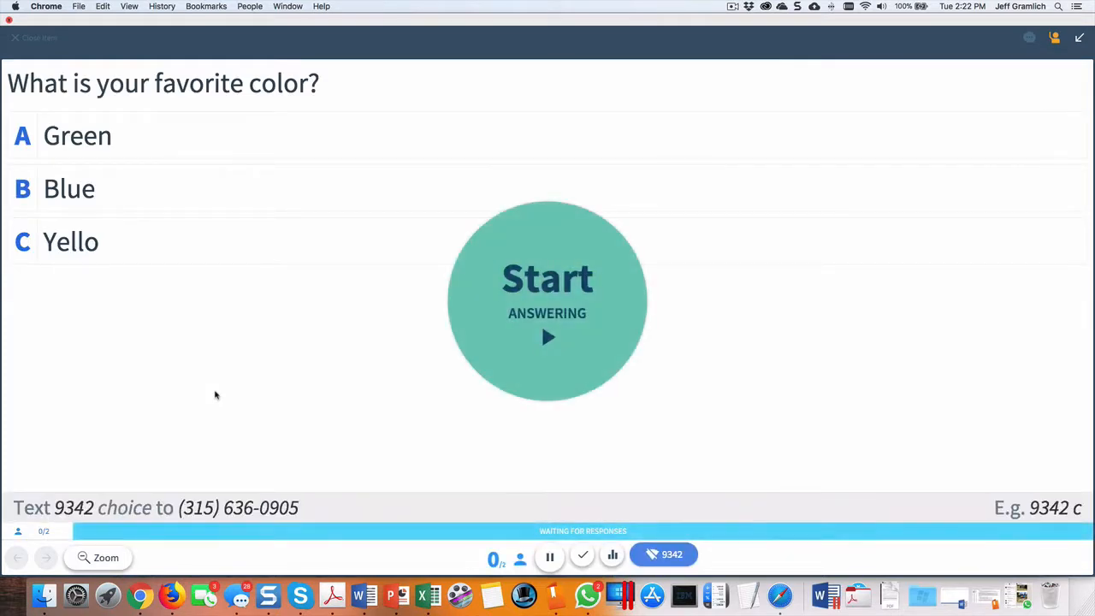